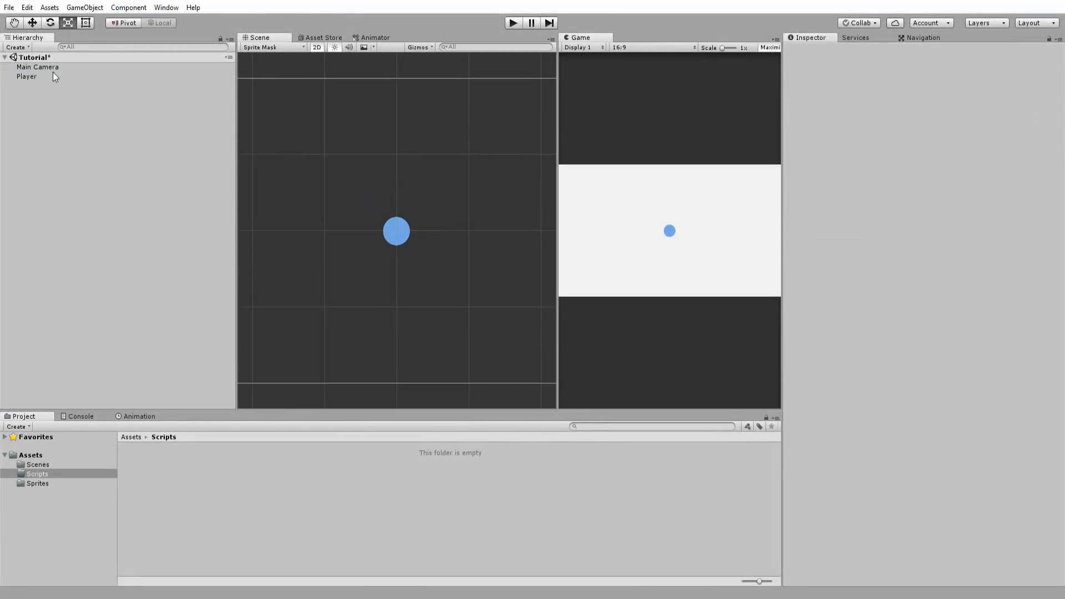
- Declare 'public float speed;' and 'private Rigidbody2D rb;' fields in PlayerController
left_click(26, 76)
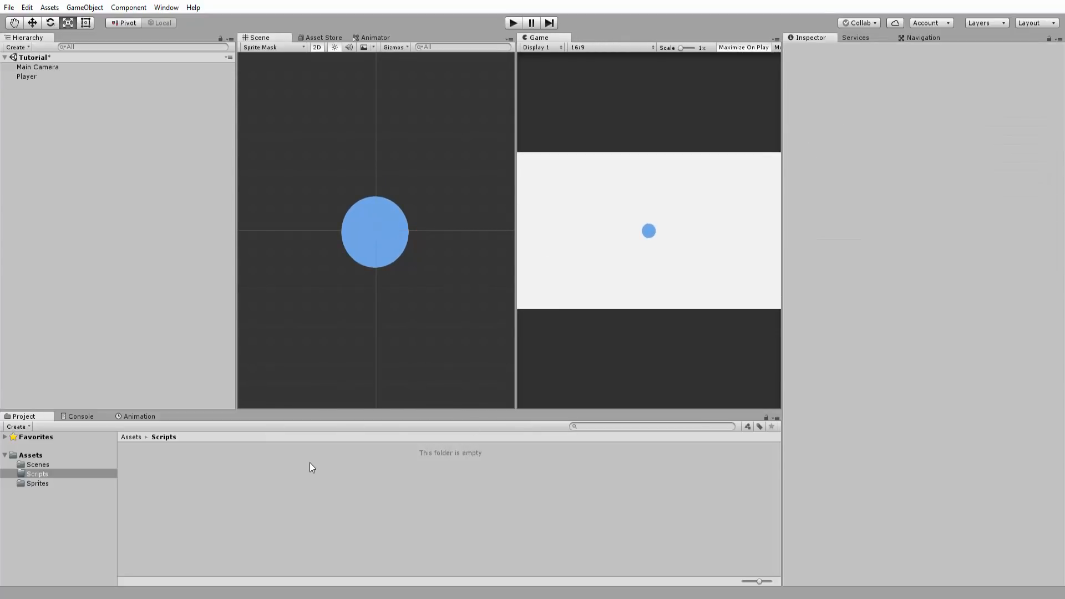
right_click(309, 468)
type("public float spee")
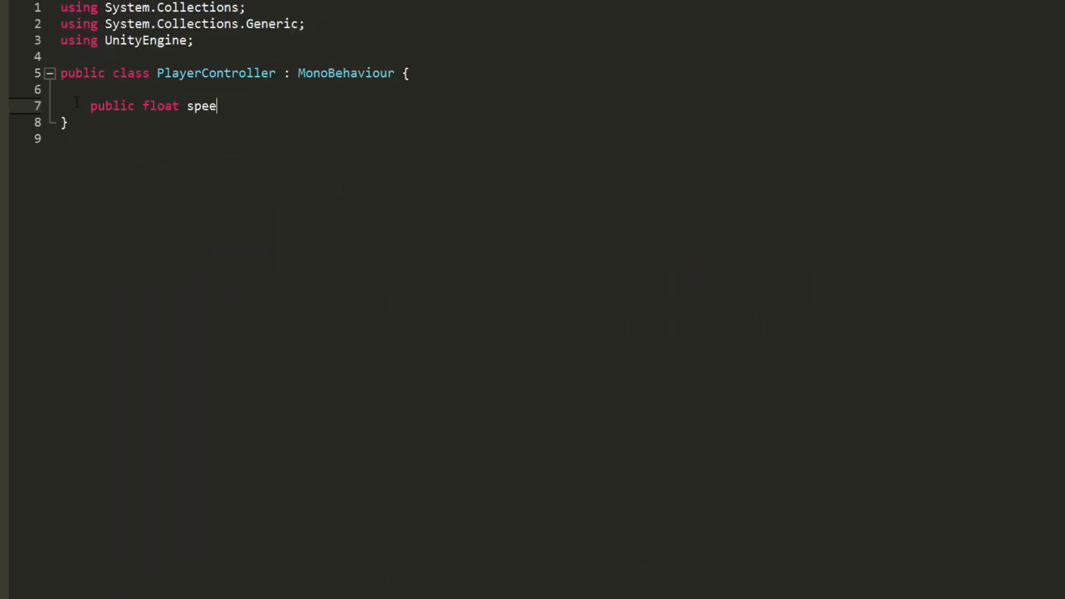
type("d;")
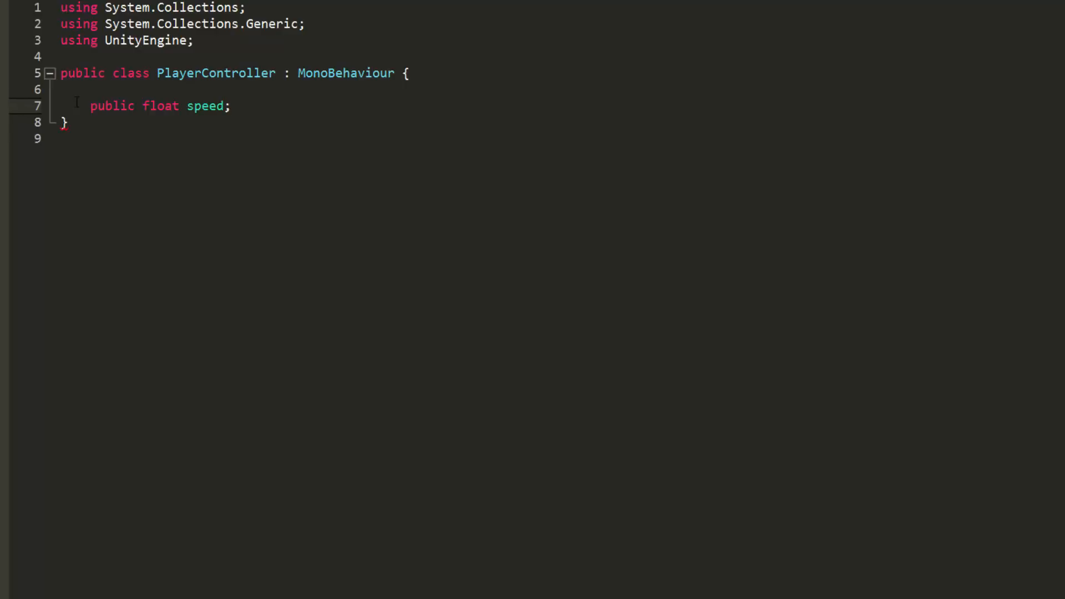
type("private")
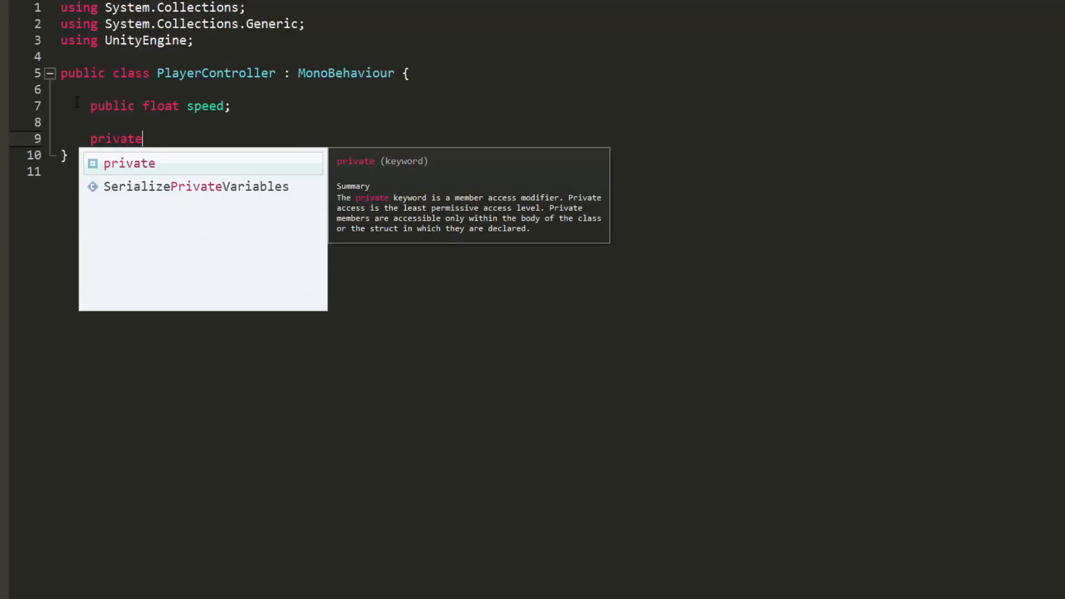
type("Rigidbody2D")
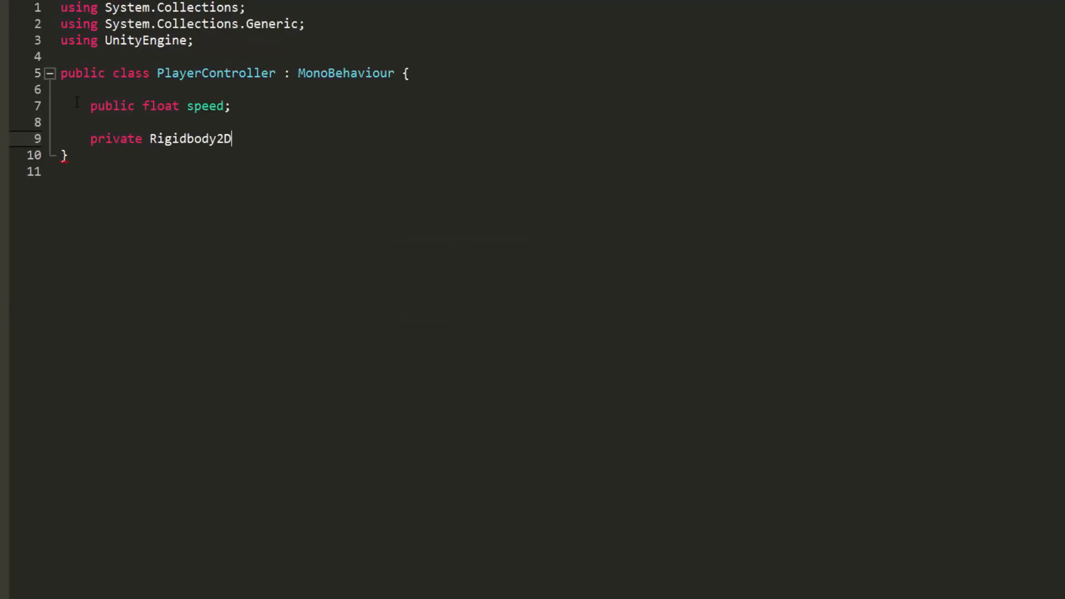
type("rb;")
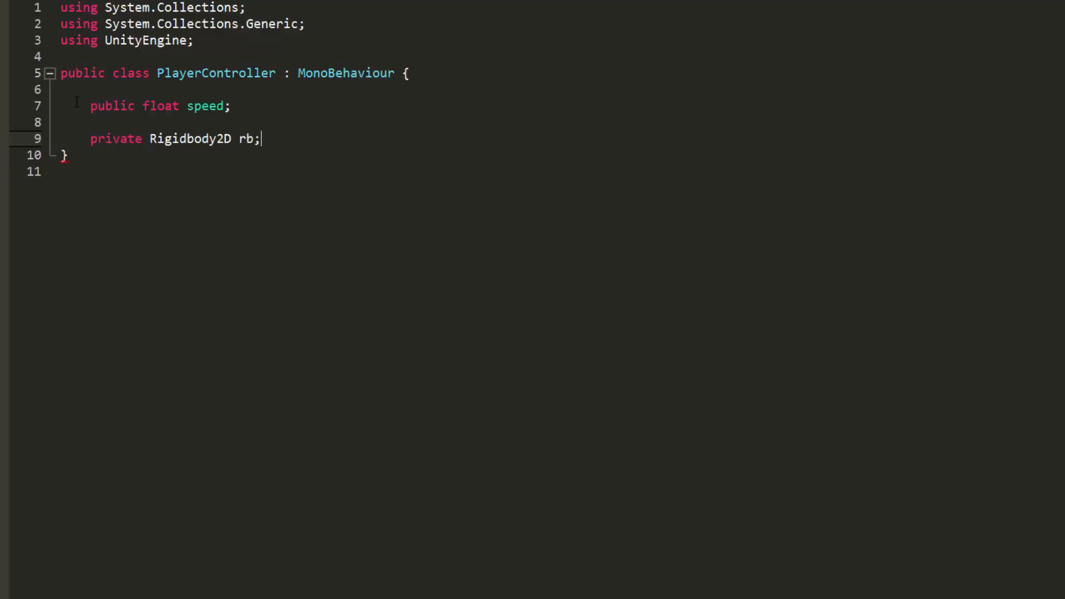
- Add a Start method assigning rb = GetComponent<Rigidbody2D>();
type("void Start(){")
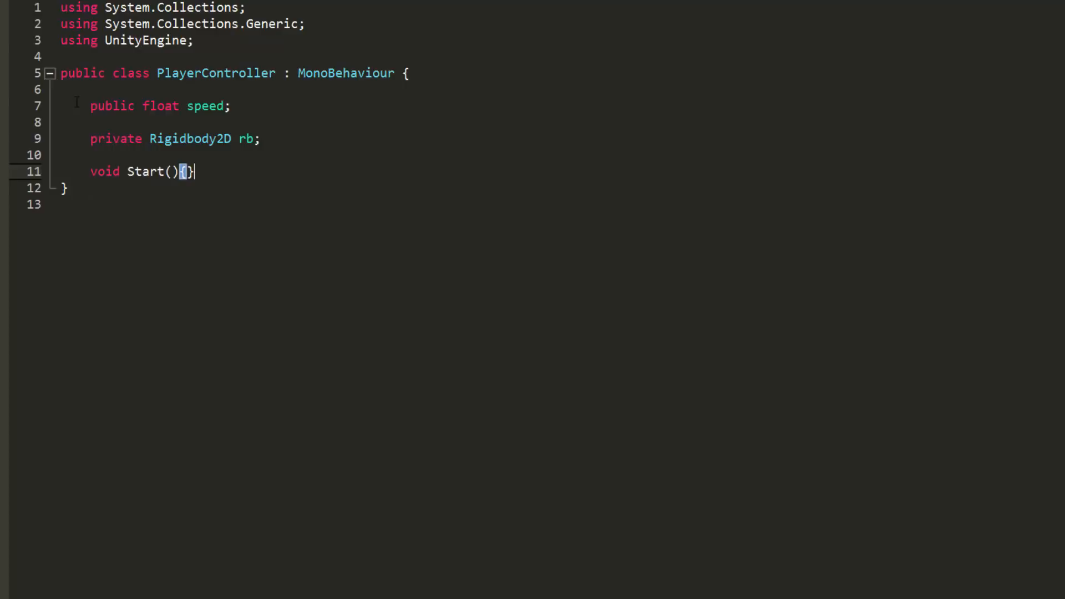
key("enter")
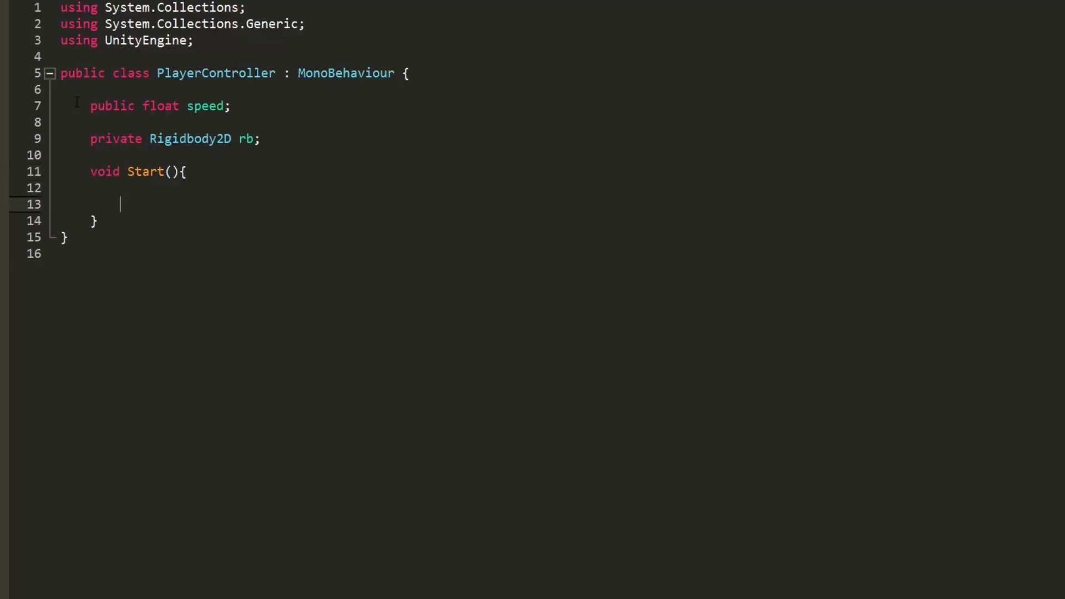
left_click(51, 171)
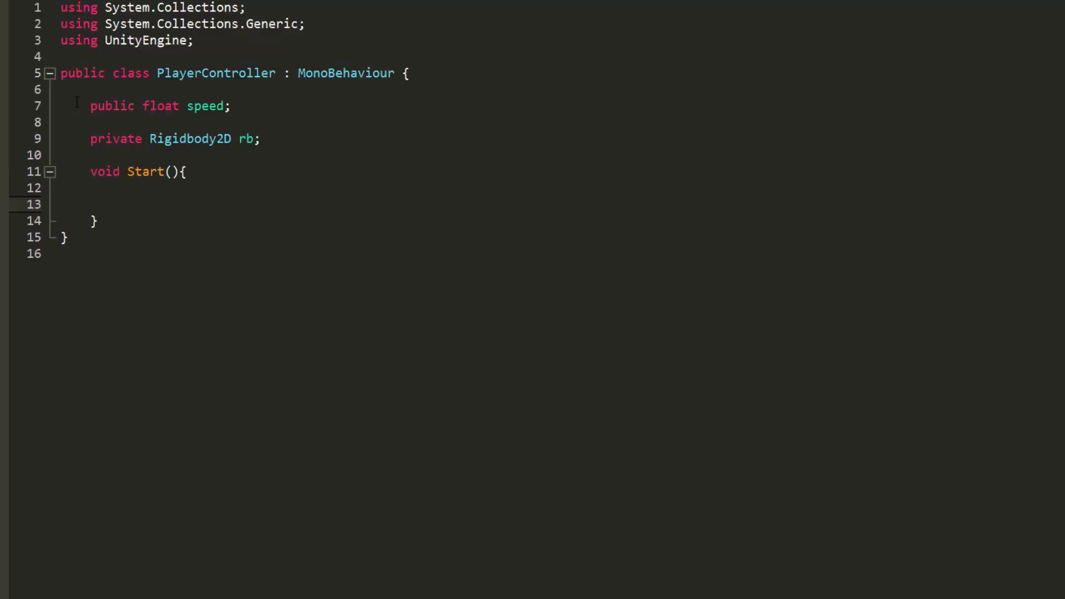
type("rb")
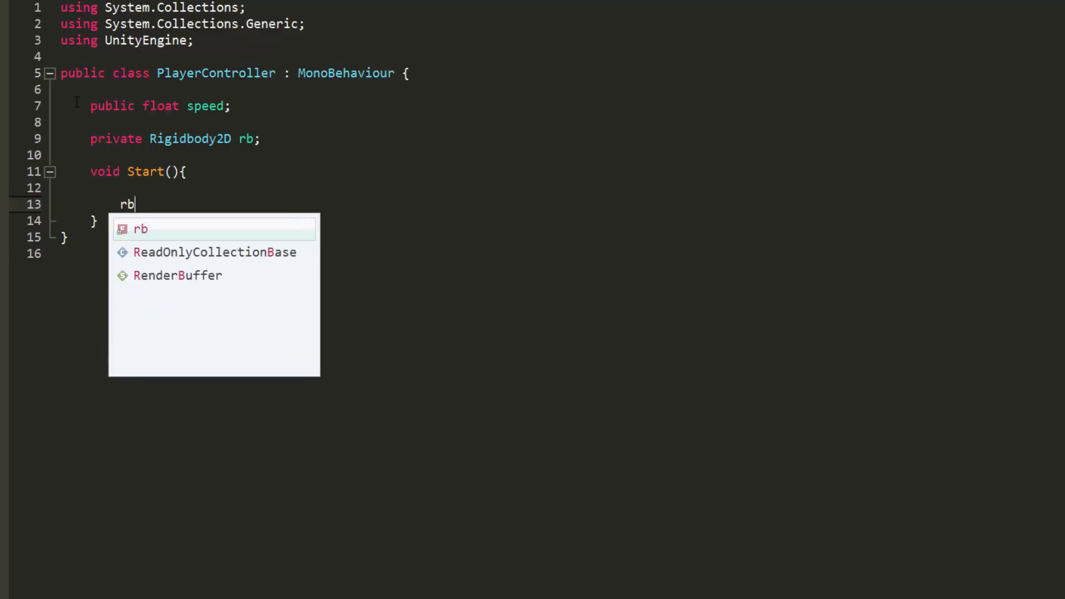
type("= GetComponent<>")
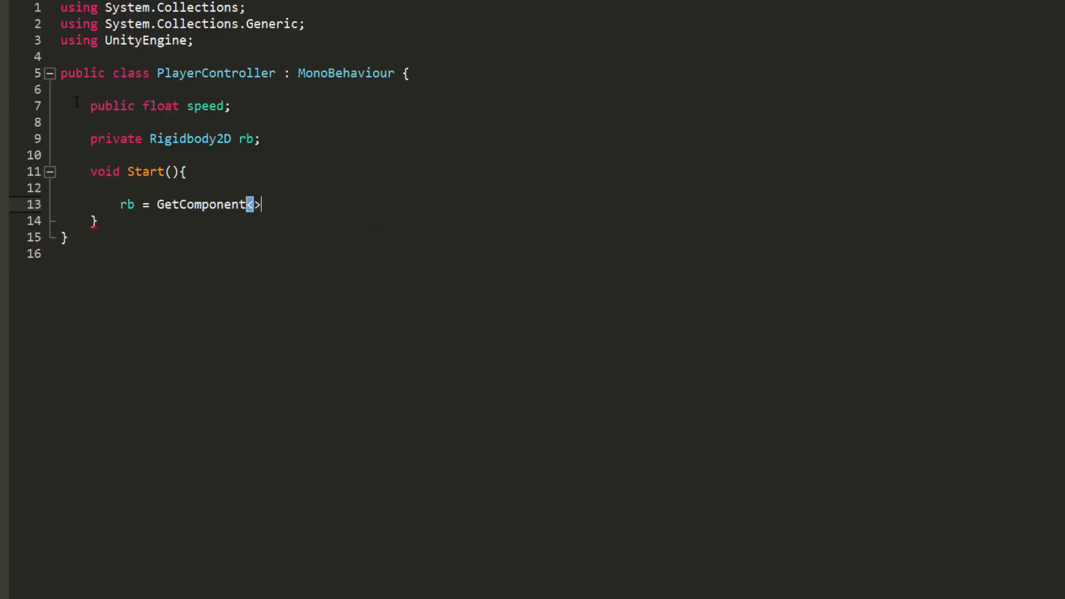
type("Rigidbody2D>();")
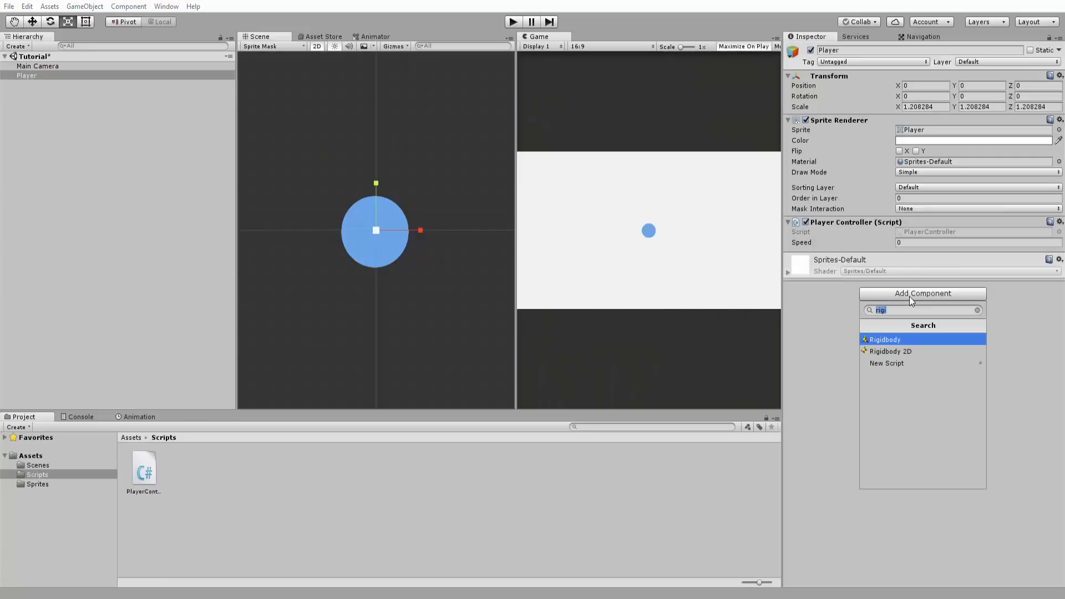
mouse_move(891, 352)
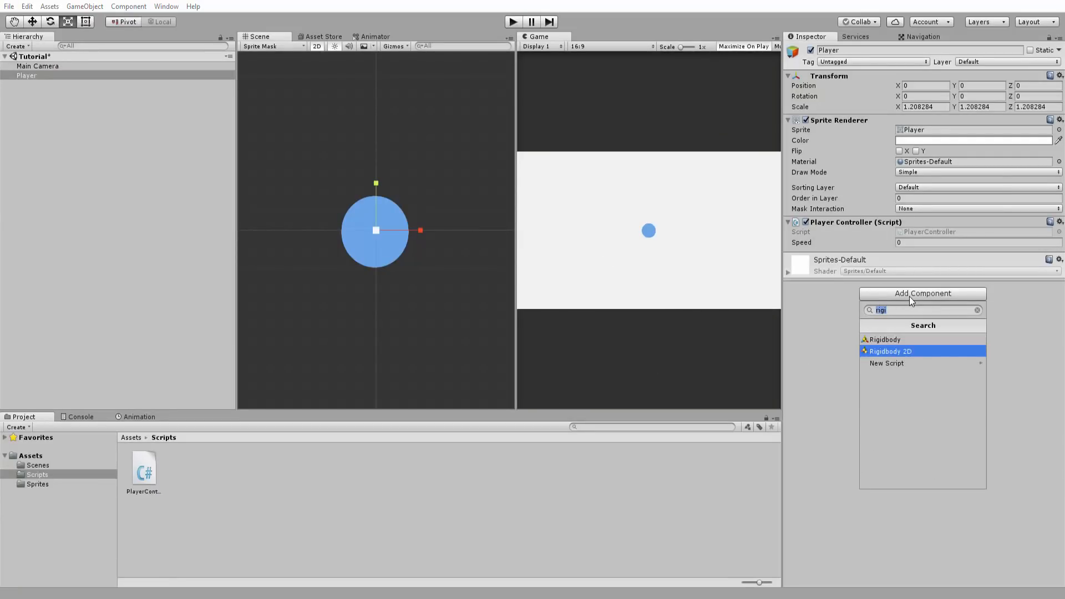
- Add a Rigidbody 2D component to the Player object
left_click(891, 352)
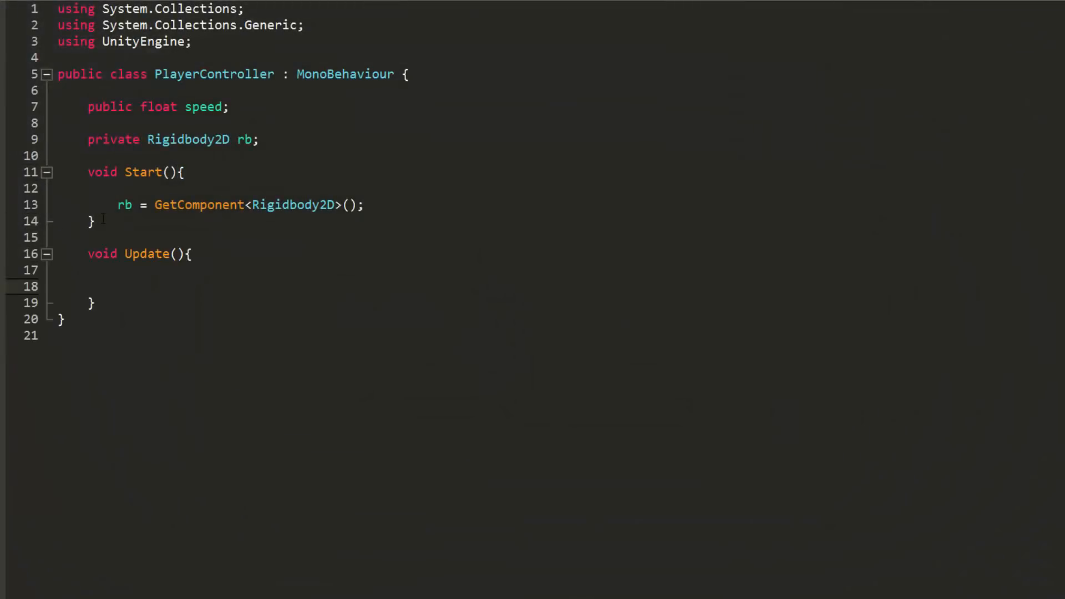
- In Update, set Vector2 moveInput = new Vector2(Input.GetAxis("Horizontal"), Input.GetAxis("Vertical"))
type("Vector2 mo")
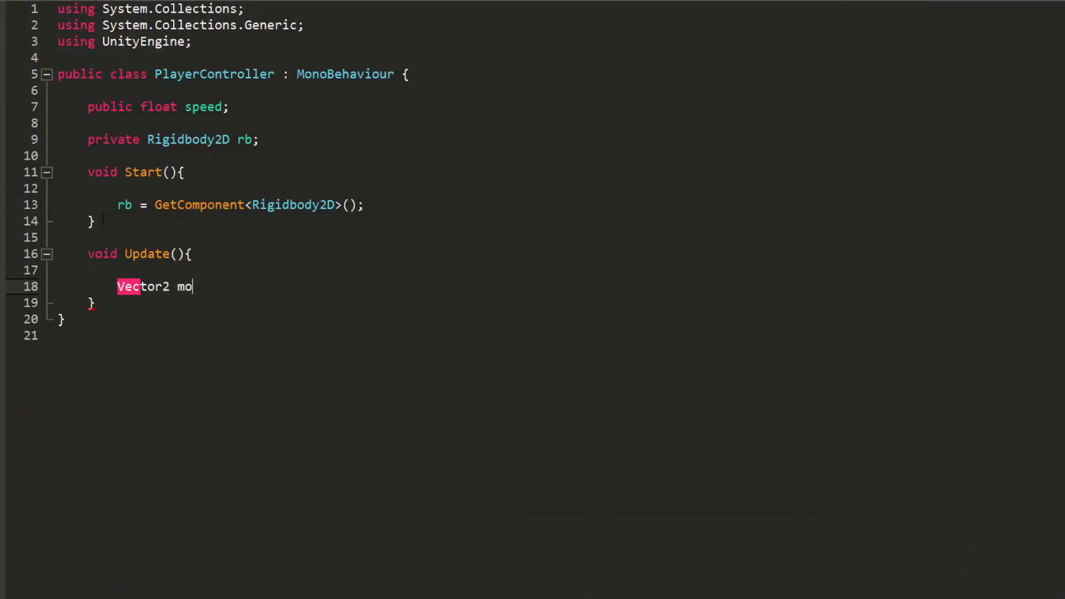
type("veInput =")
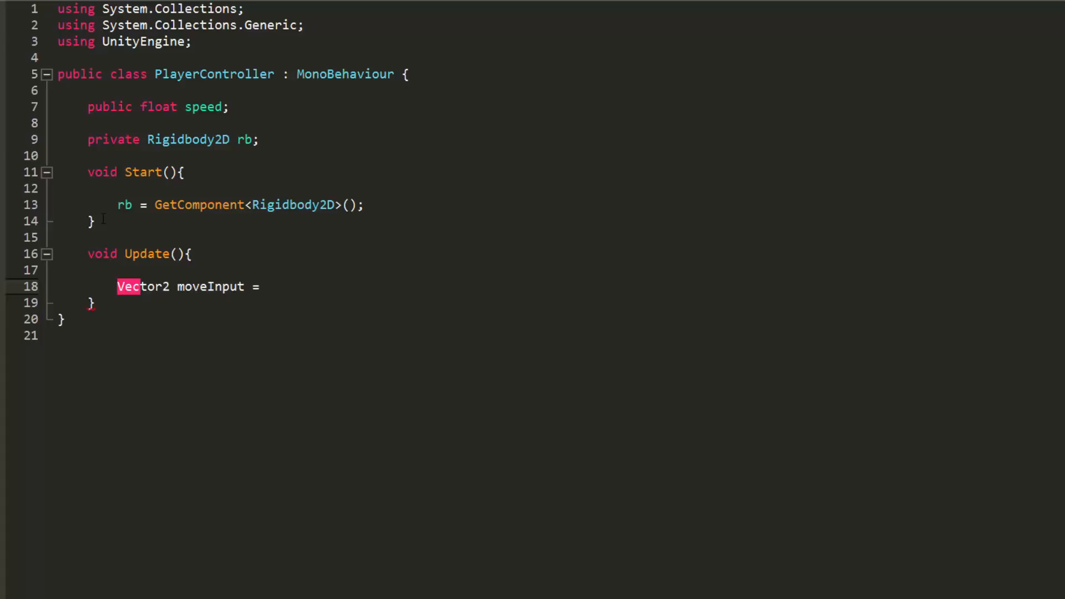
type("new Vector2();")
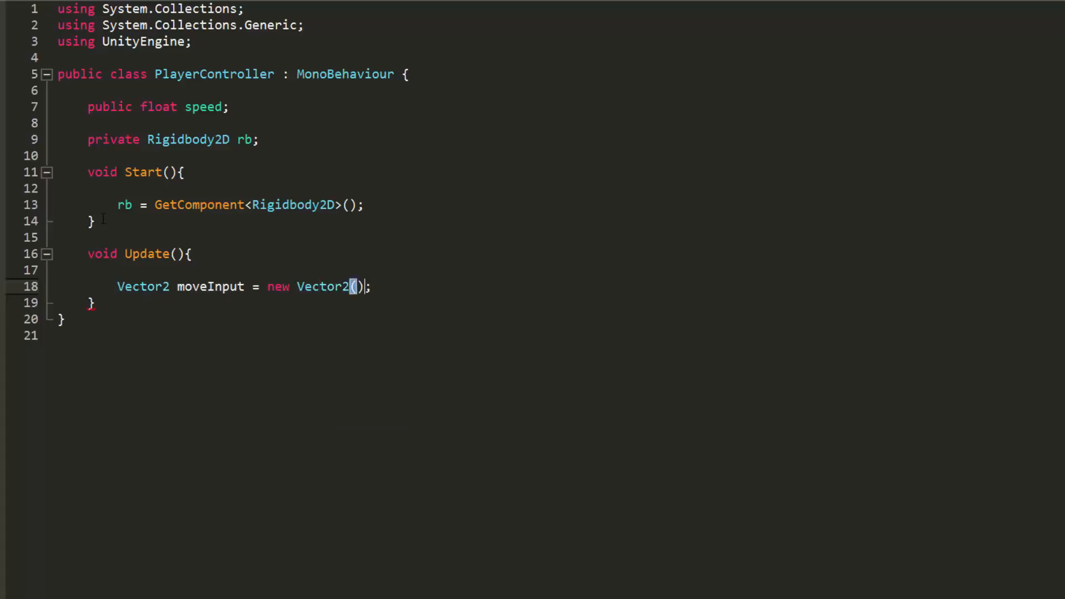
type("Inp")
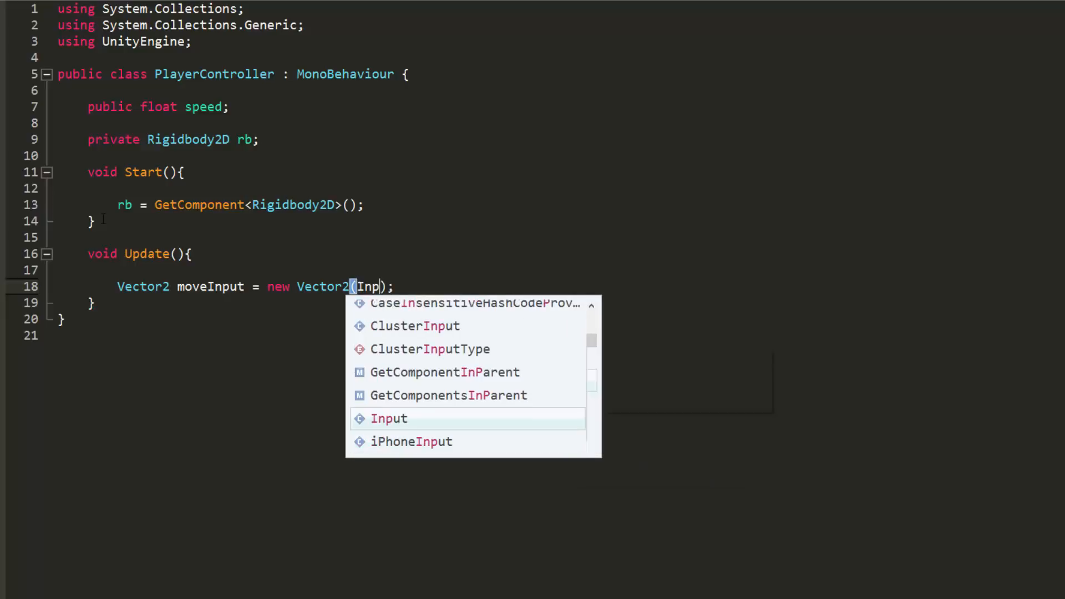
type("ut.GetAxis(")
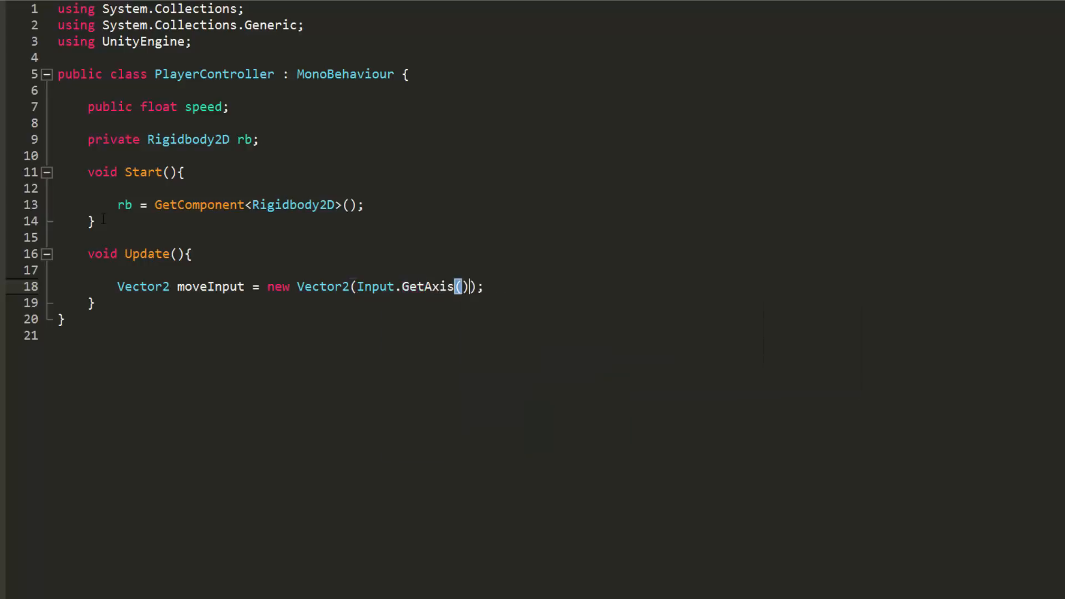
type("\"Horizontal\"")
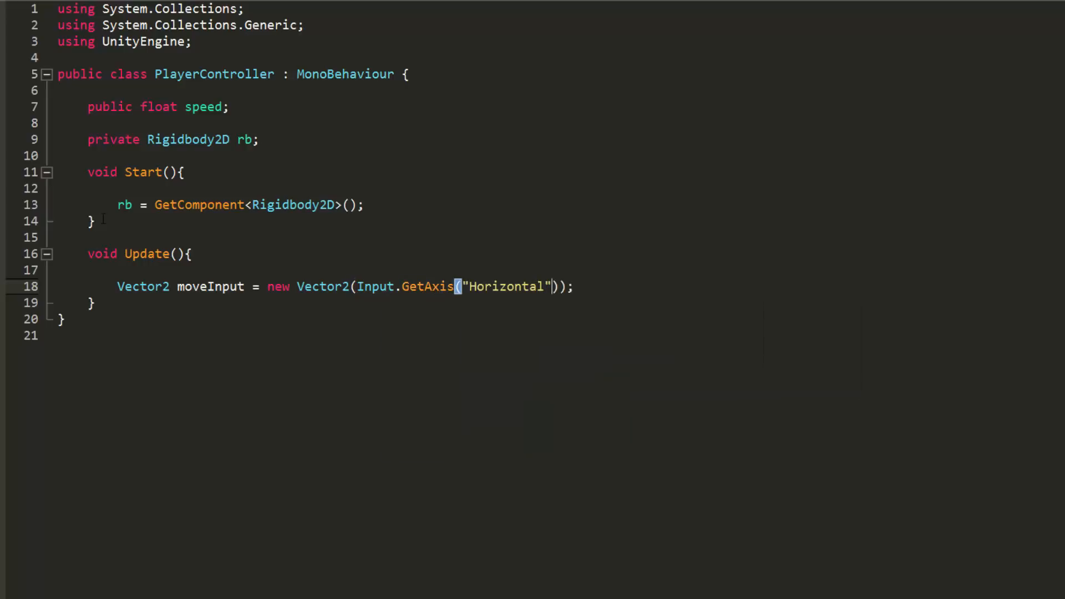
type(", Input")
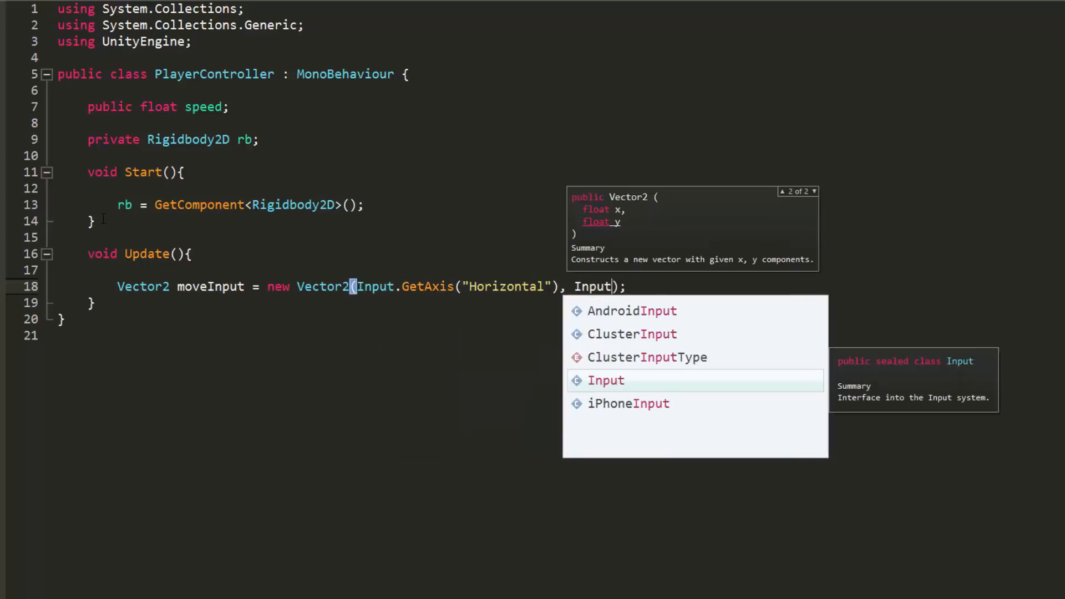
type(".GetAxis(\"Vertical\"")
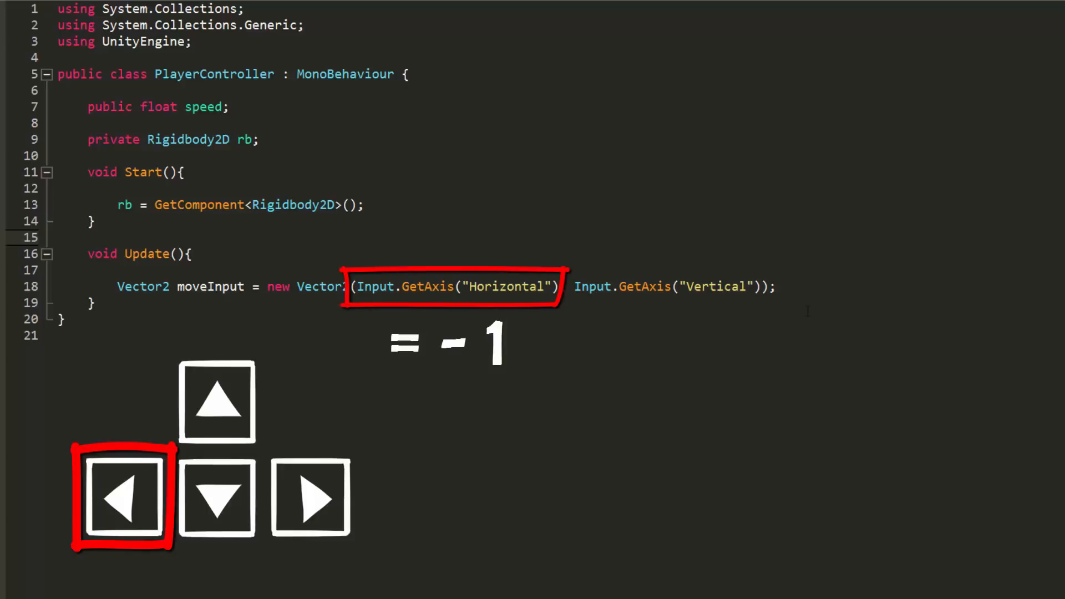
left_click(310, 496)
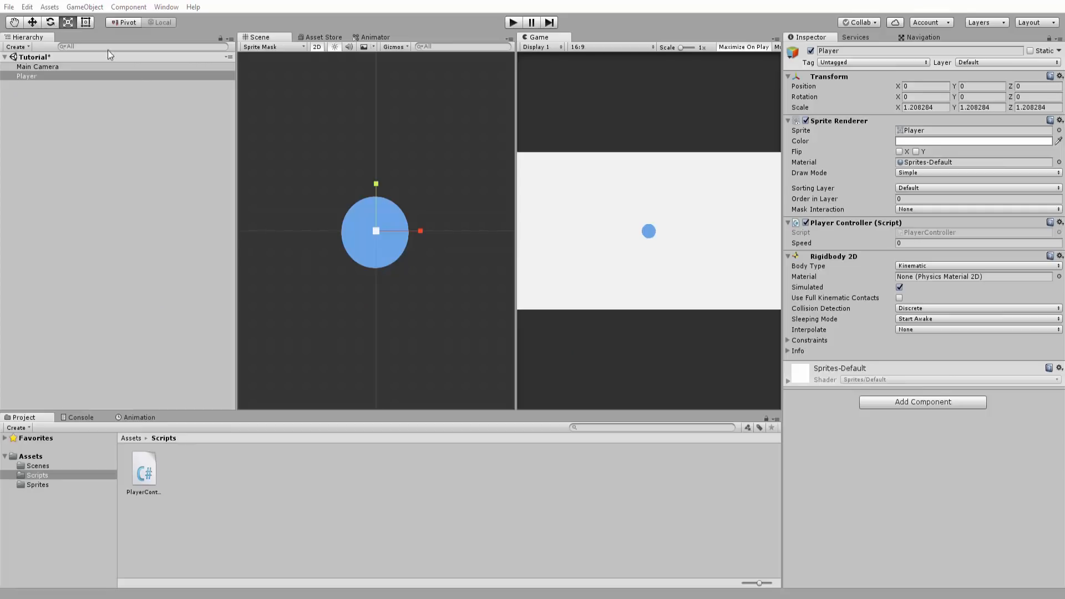
left_click(27, 7)
type("pri")
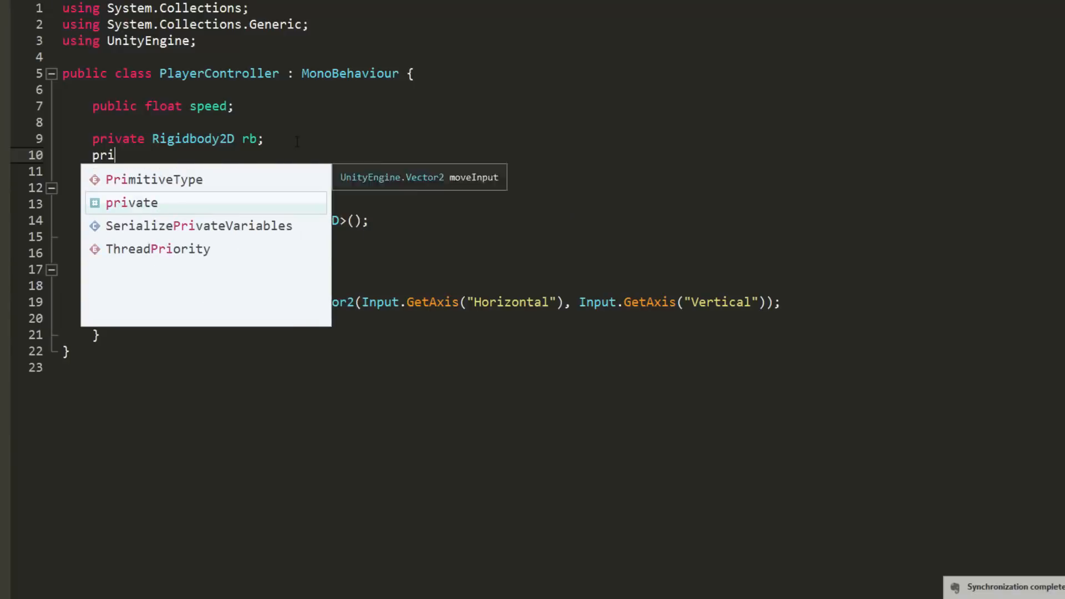
- Declare private Vector2 moveVelocity and set moveVelocity = moveInput.normalized * speed in Update
type("vate Vector2 moveV")
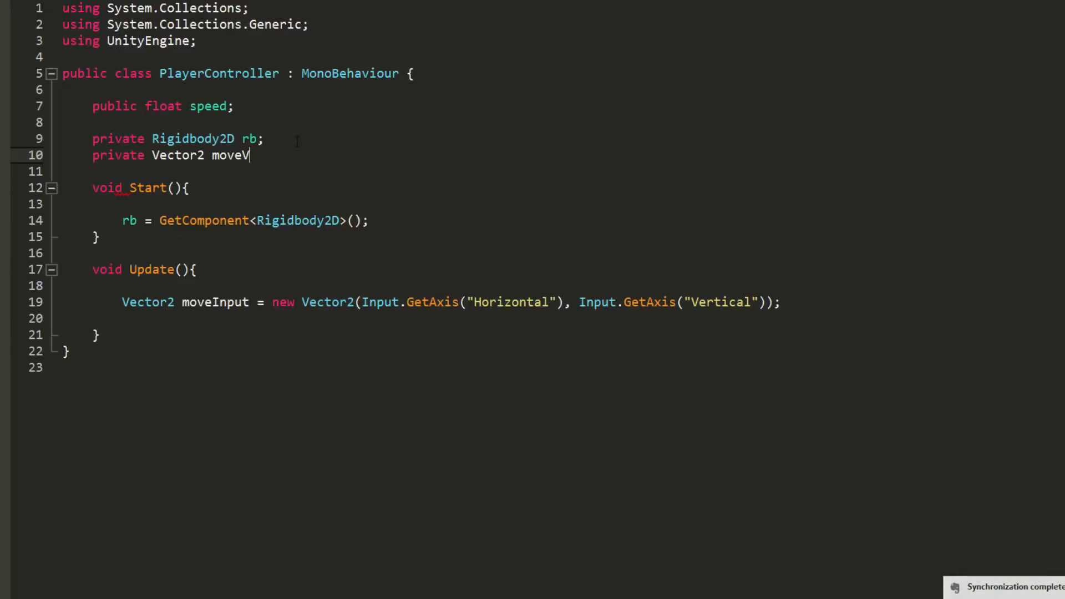
type("elocity;")
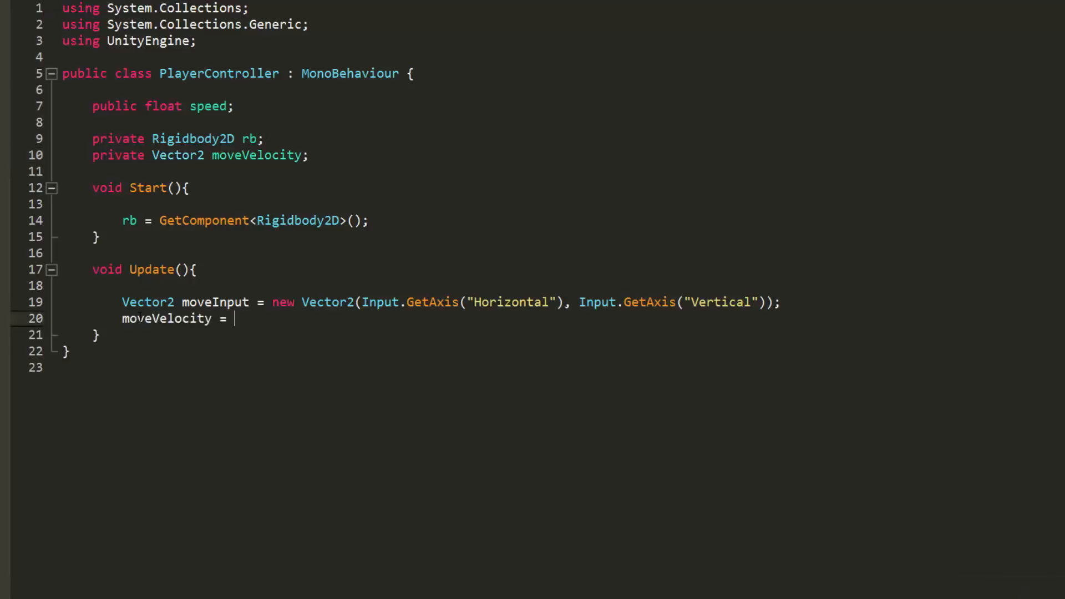
type("moveInput")
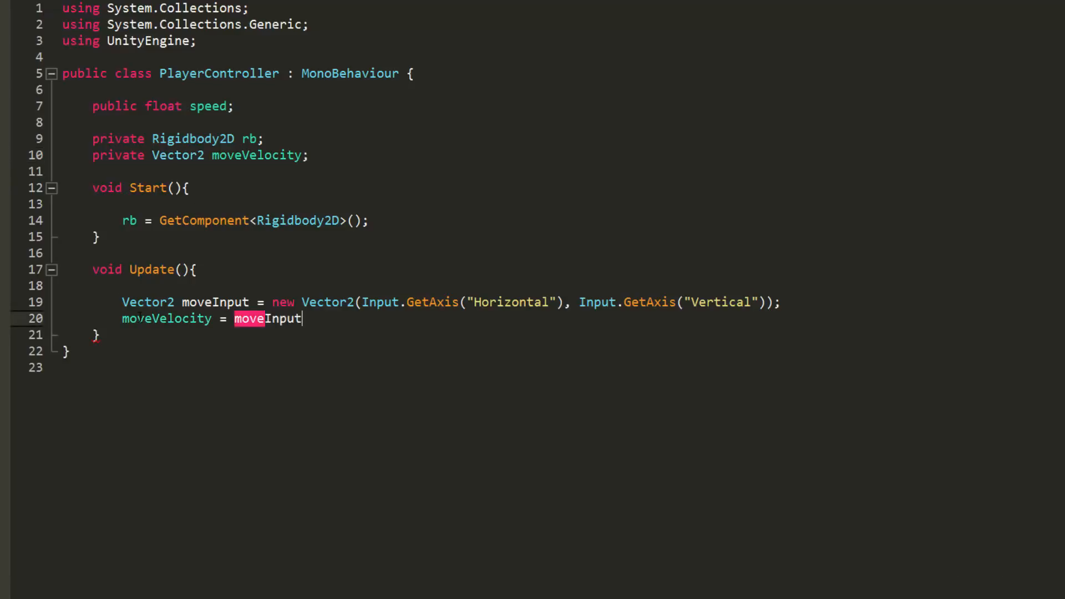
type("* speed;")
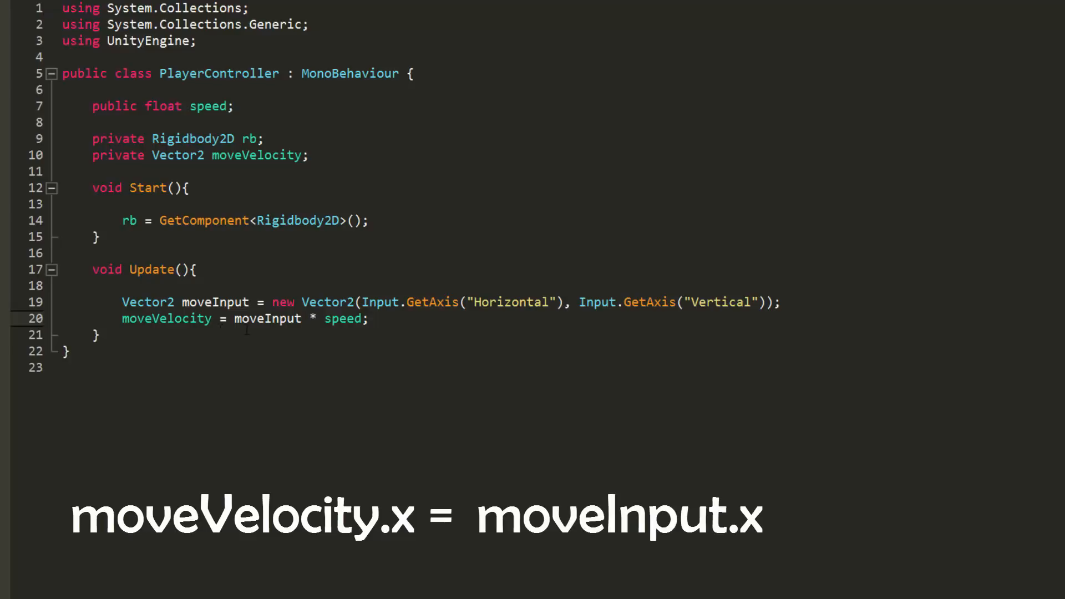
type("* speed")
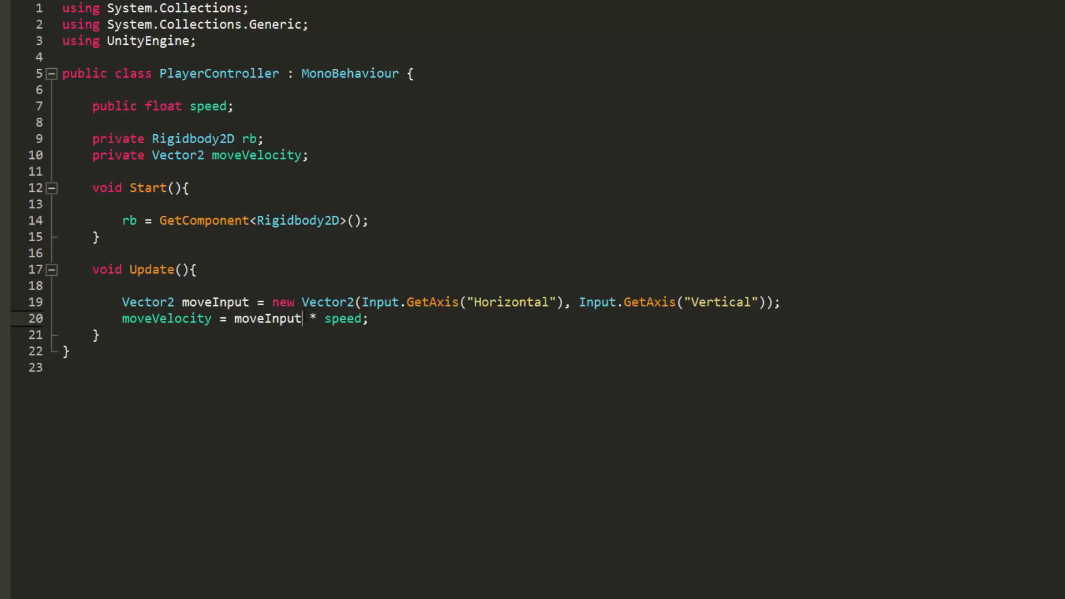
type(".normalized")
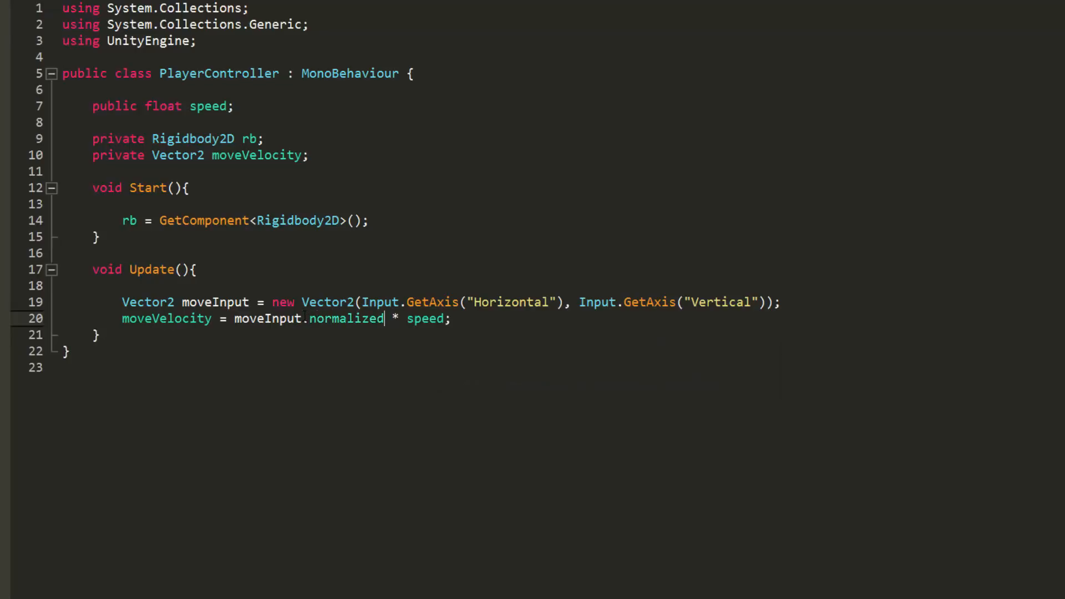
type("void FixedU")
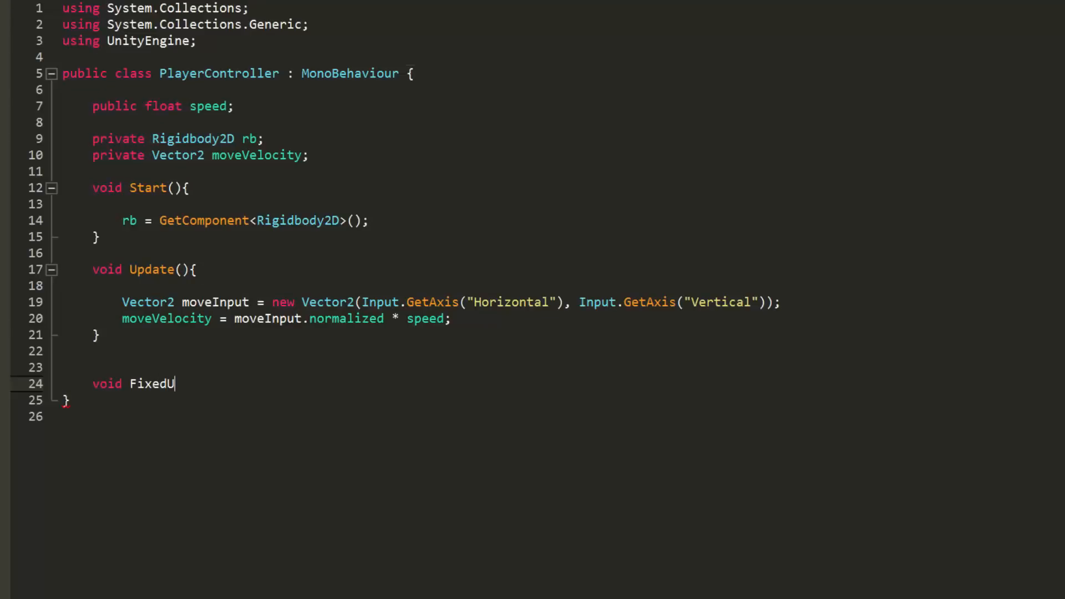
- Write FixedUpdate calling rb.MovePosition(rb.position + moveVelocity * Time.fixedDeltaTime)
type("pdate(){}")
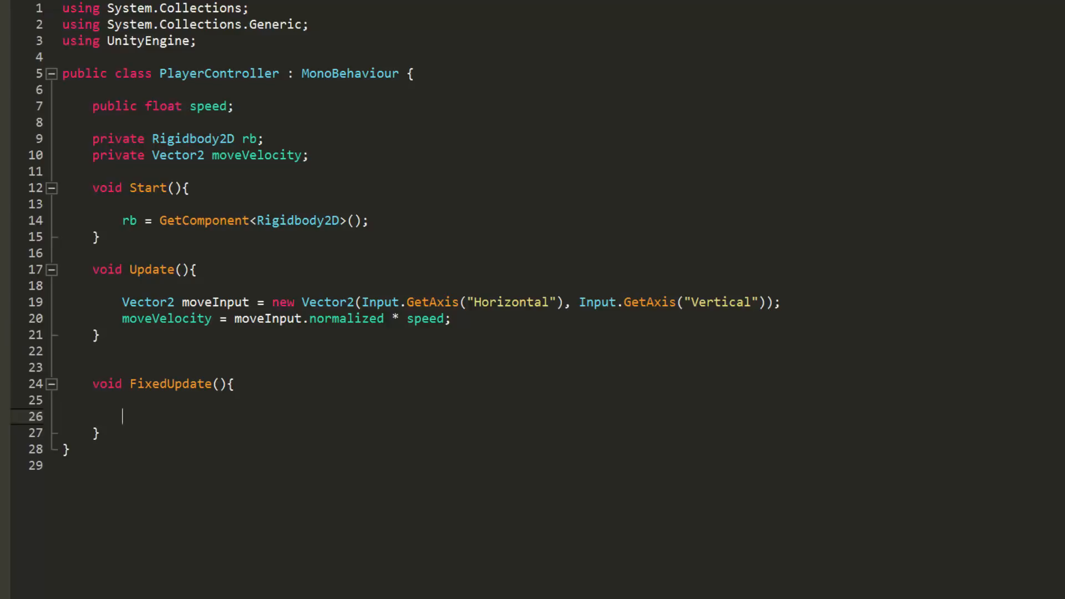
type("rb")
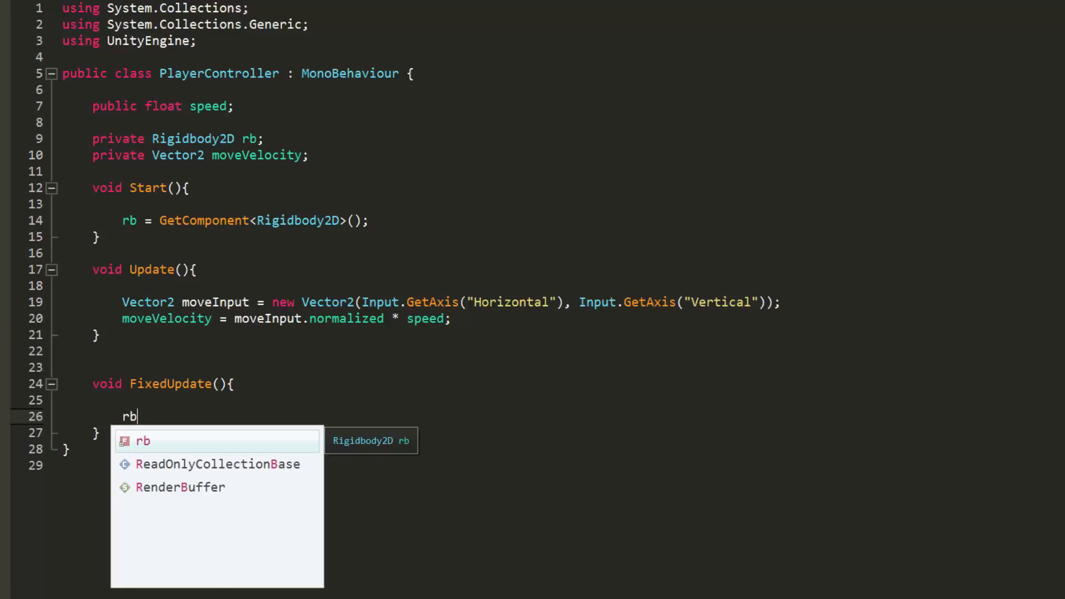
type(".MovePosition();")
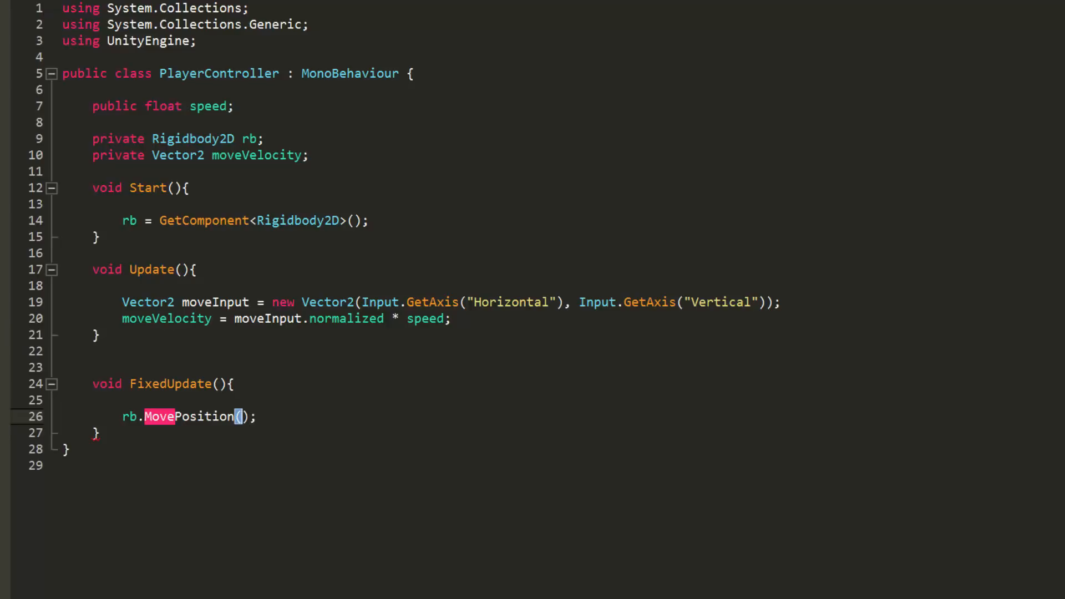
type("rb")
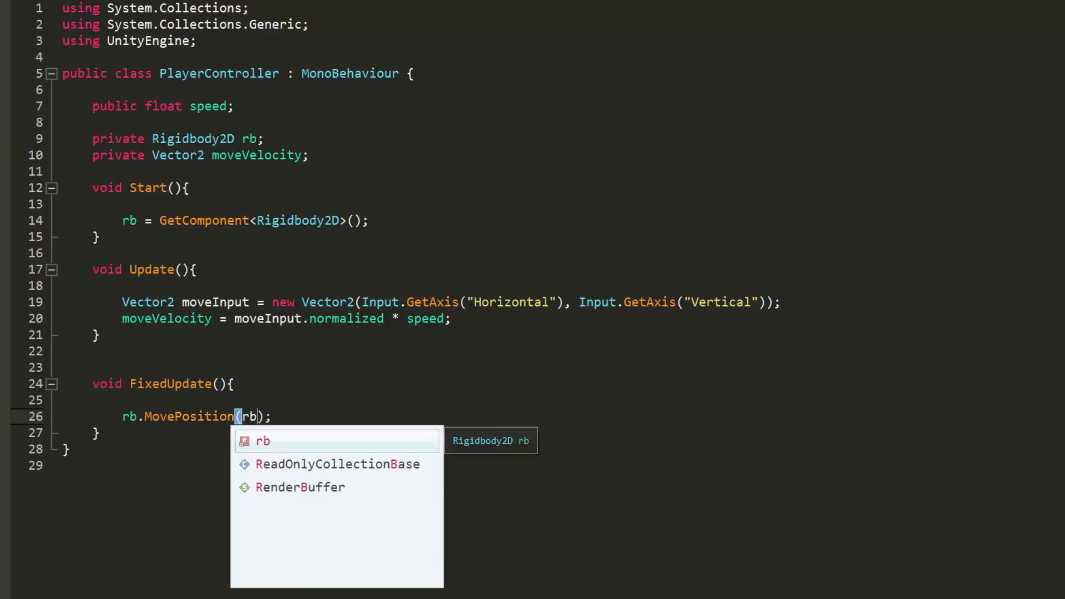
type(".position +")
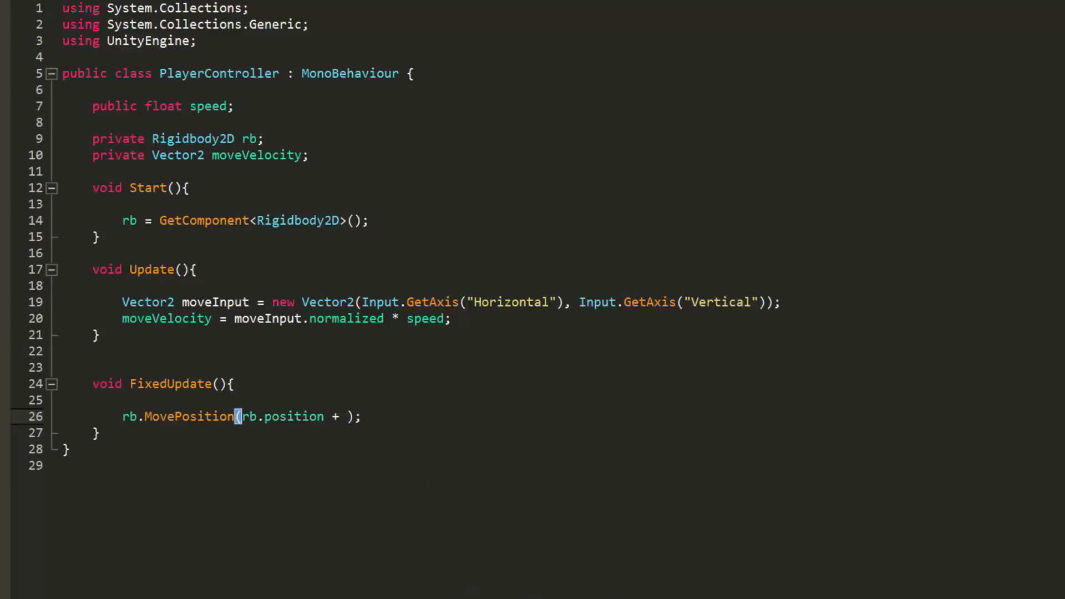
type("moveVelocity")
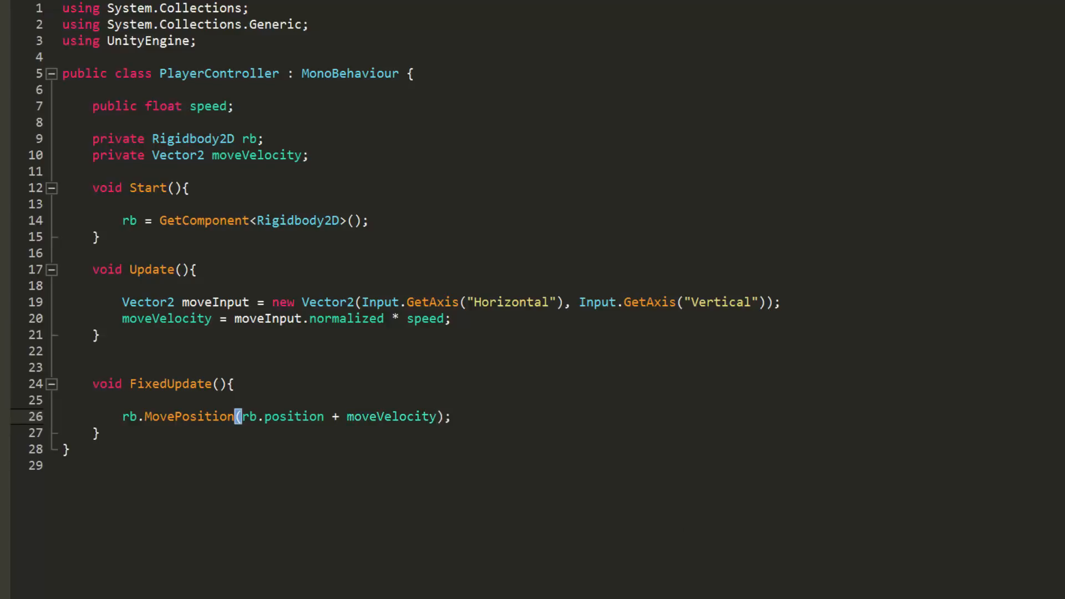
type("* Time.fixedD")
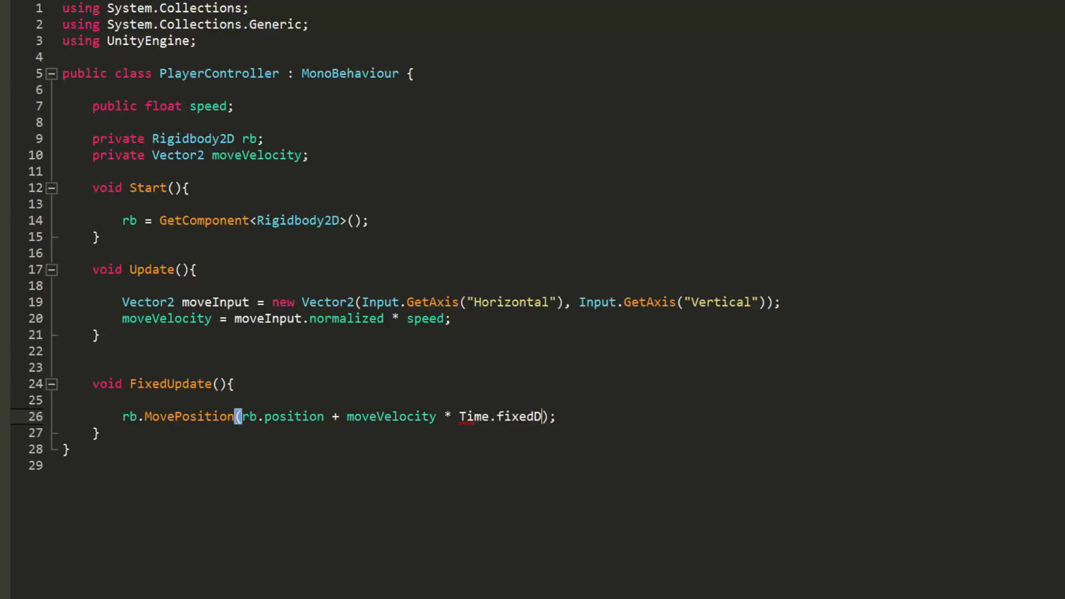
type("eltaTime")
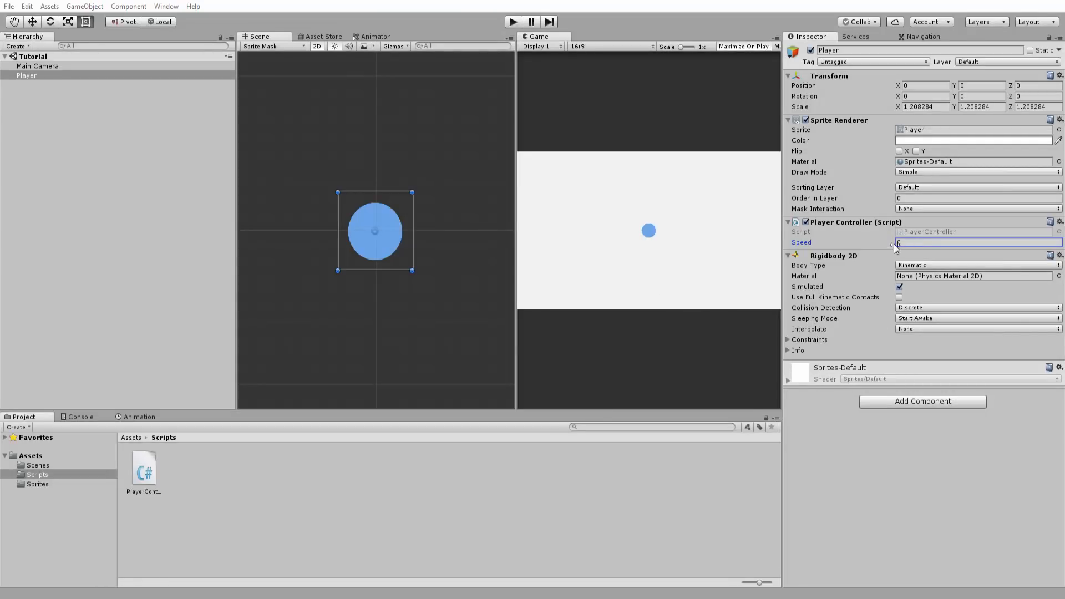
- Set the Player Controller's Speed field to 10 in the Inspector
type("10")
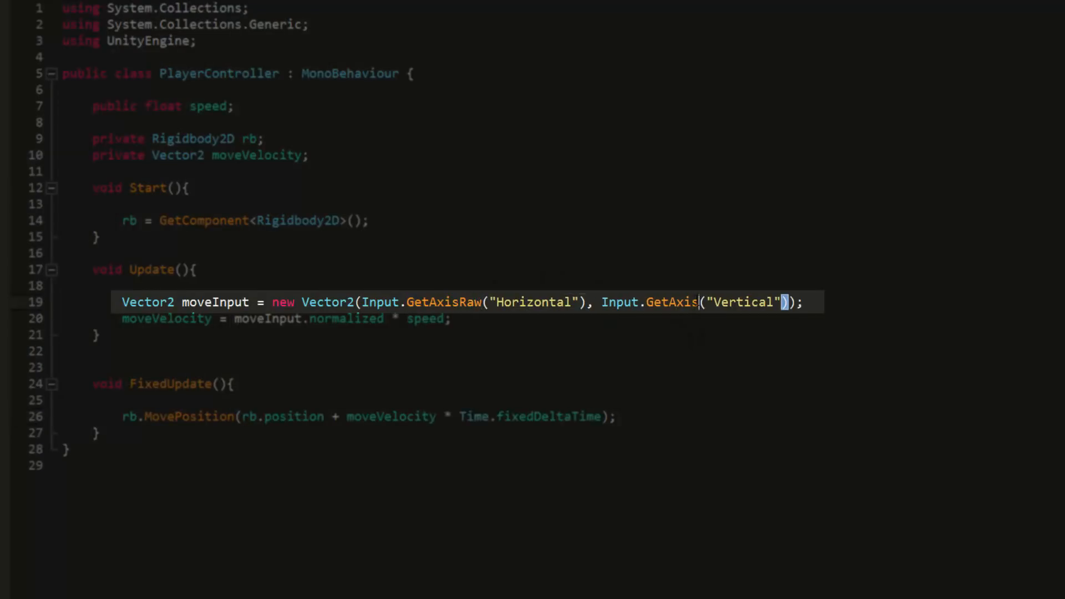
- Change the moveInput axis calls from Input.GetAxis to Input.GetAxisRaw
type("Raw")
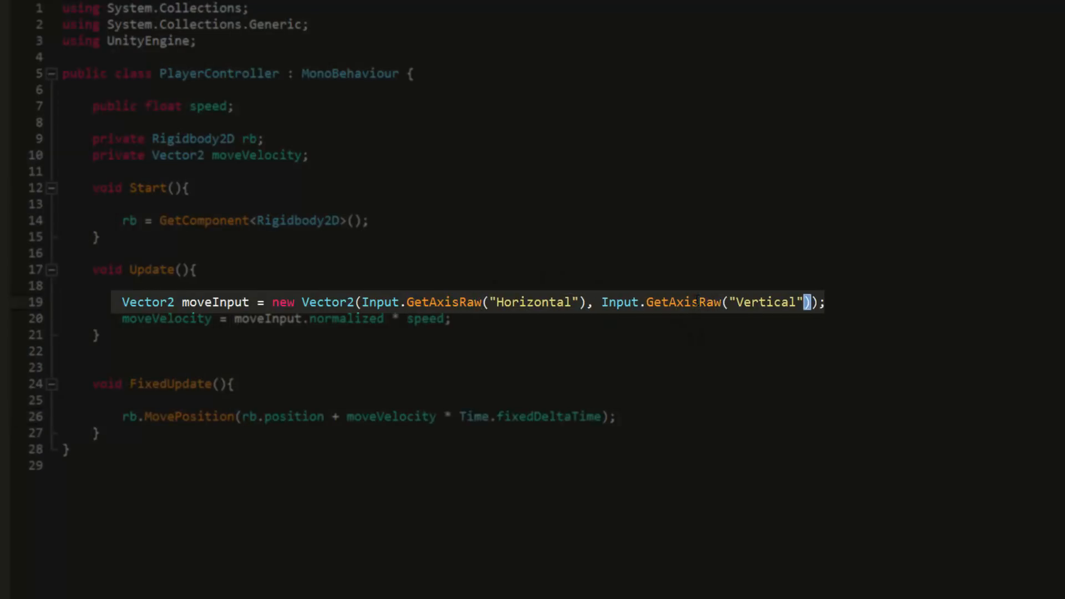